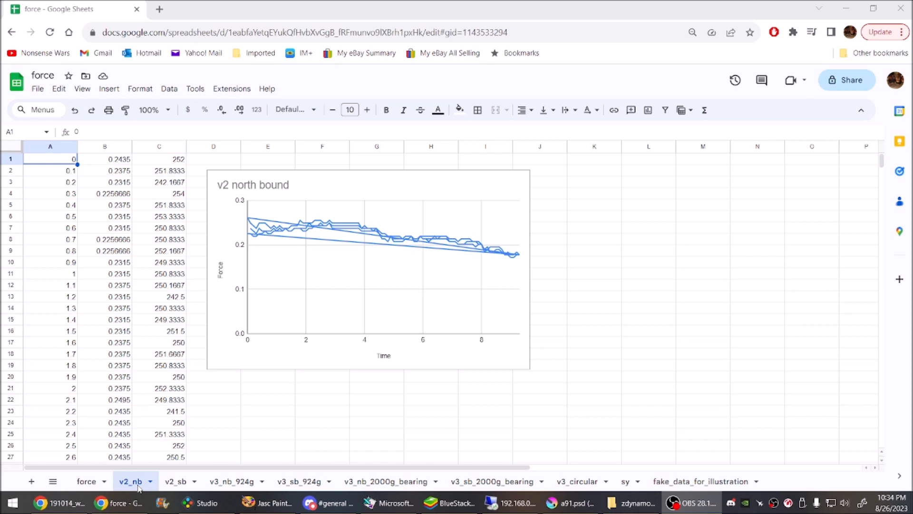
# Step: Switch from the v2_sb sheet to the v3_nb_924g force and motor rpm charts
pyautogui.click(176, 481)
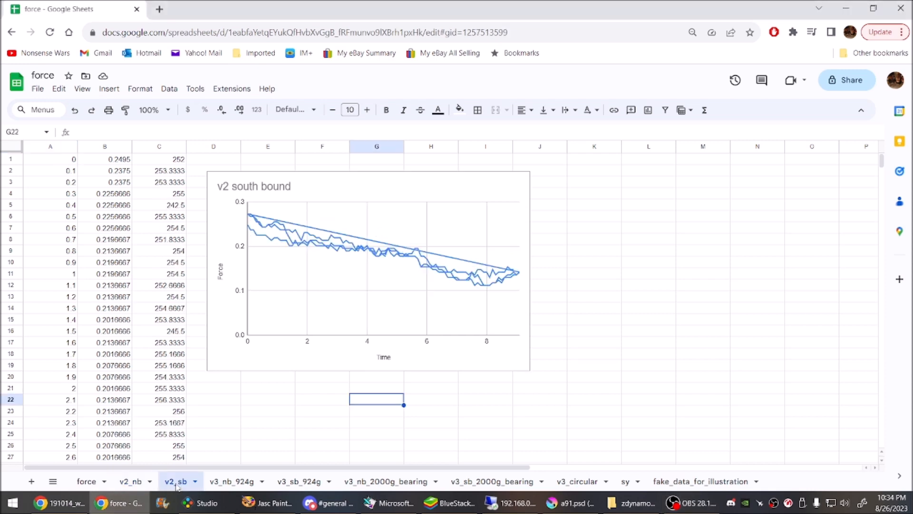
pyautogui.click(50, 159)
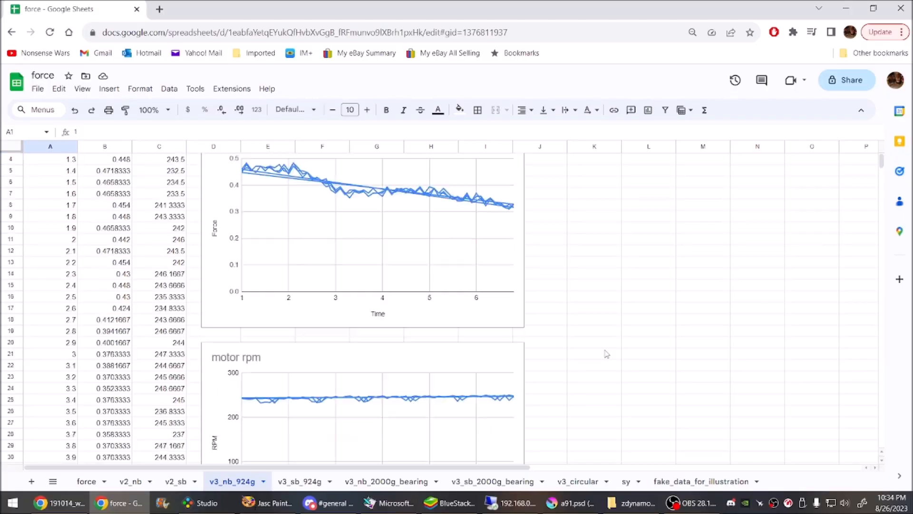
# Step: Open the v3_sb_924g sheet and scroll to its force and motor rpm charts
pyautogui.scroll(-3)
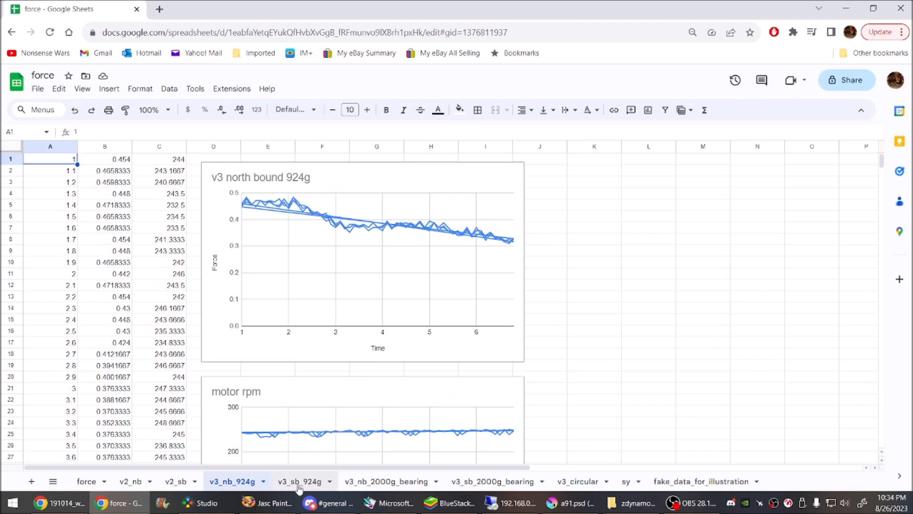
pyautogui.click(299, 481)
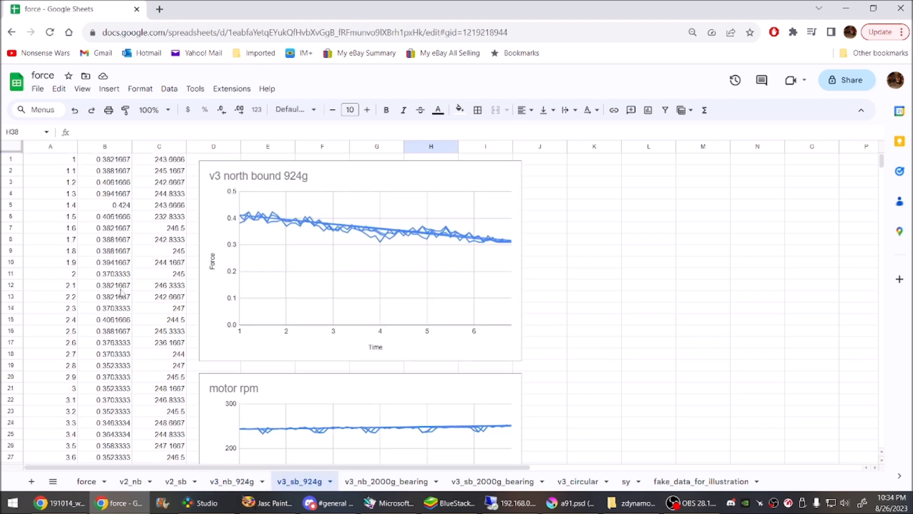
pyautogui.click(50, 159)
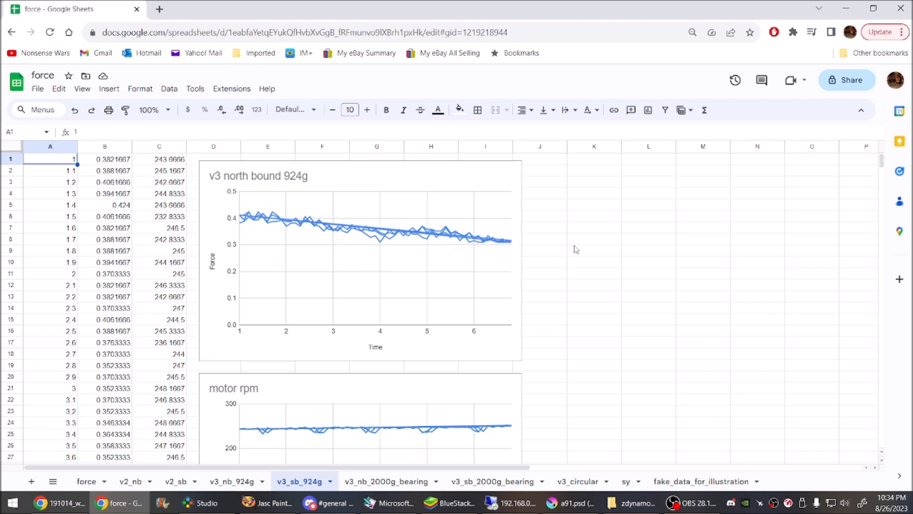
pyautogui.scroll(-3)
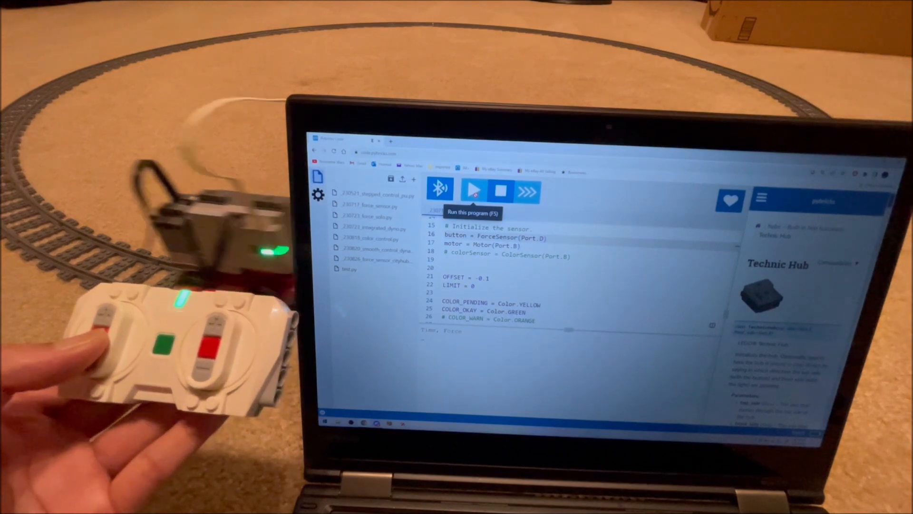
# Step: Run the dynamometer script on the Technic Hub from Pybricks Code
pyautogui.click(474, 190)
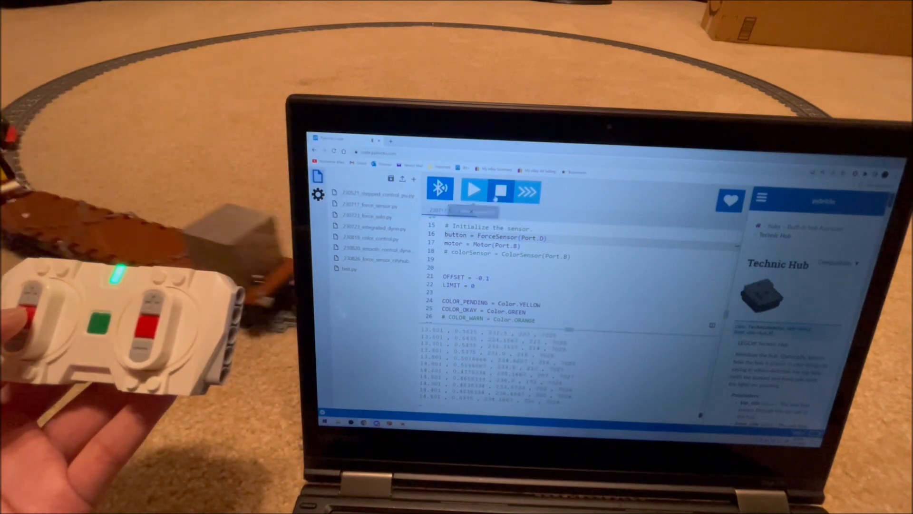
pyautogui.moveTo(501, 190)
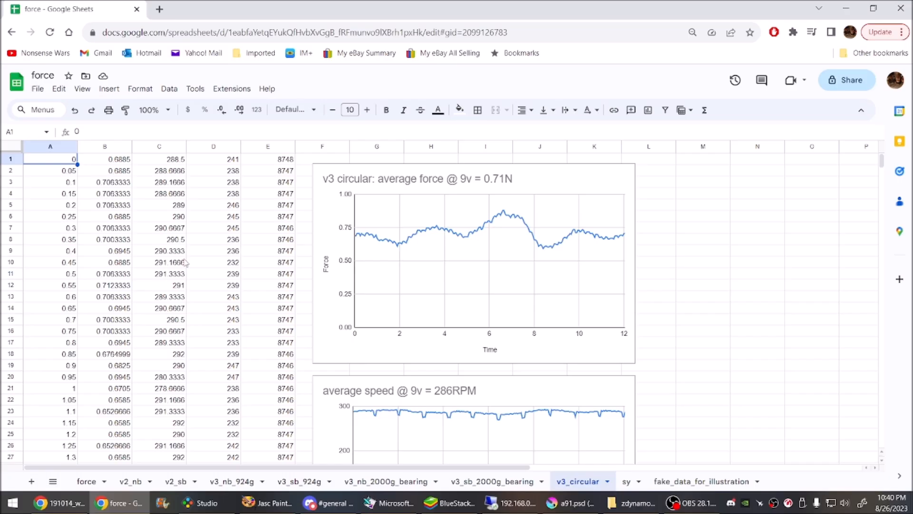
# Step: Scroll through the v3_circular sheet's 0.71N force and 286RPM speed charts and data
pyautogui.scroll(-3)
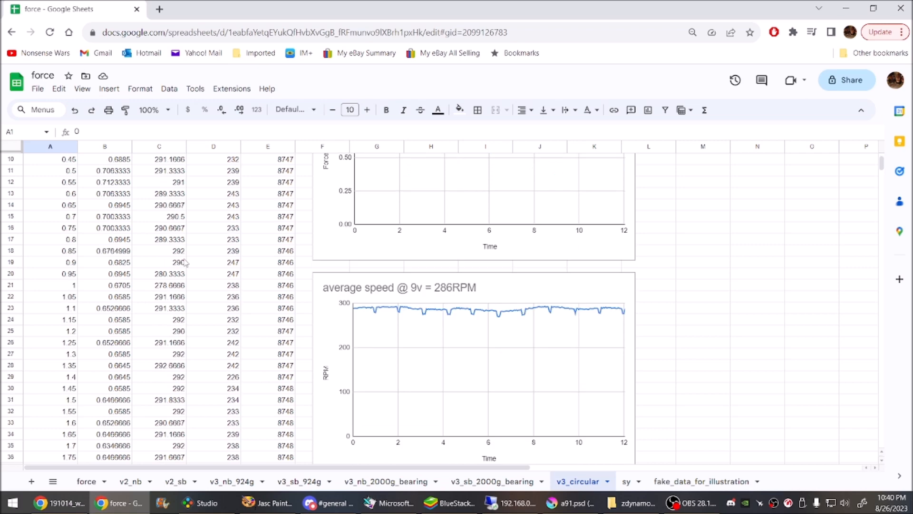
pyautogui.scroll(-3)
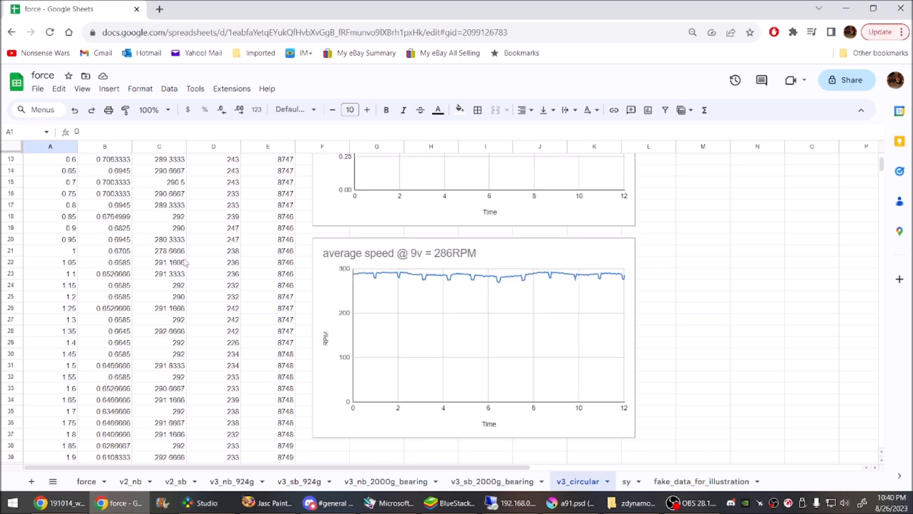
pyautogui.scroll(-3)
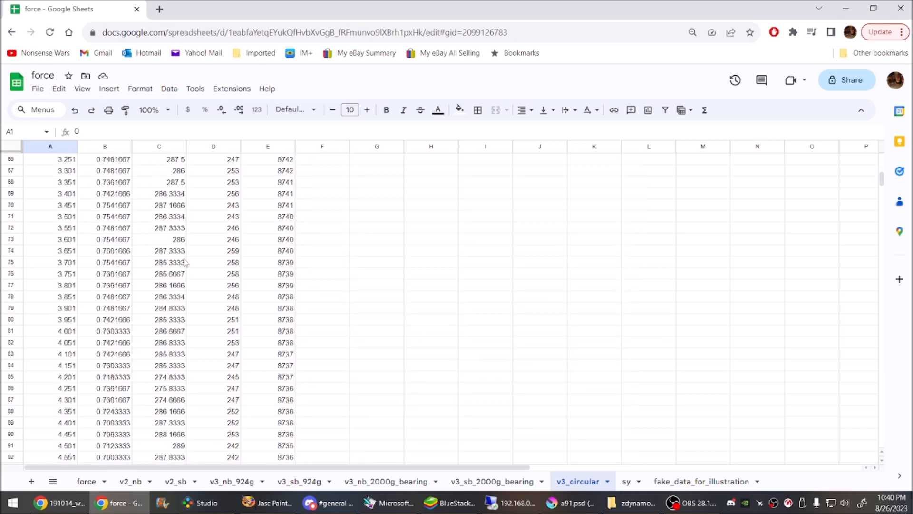
pyautogui.scroll(-3)
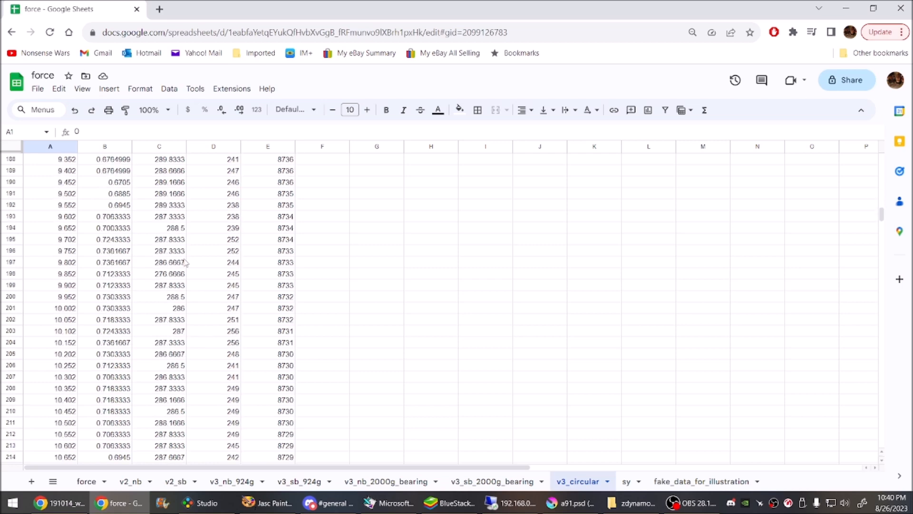